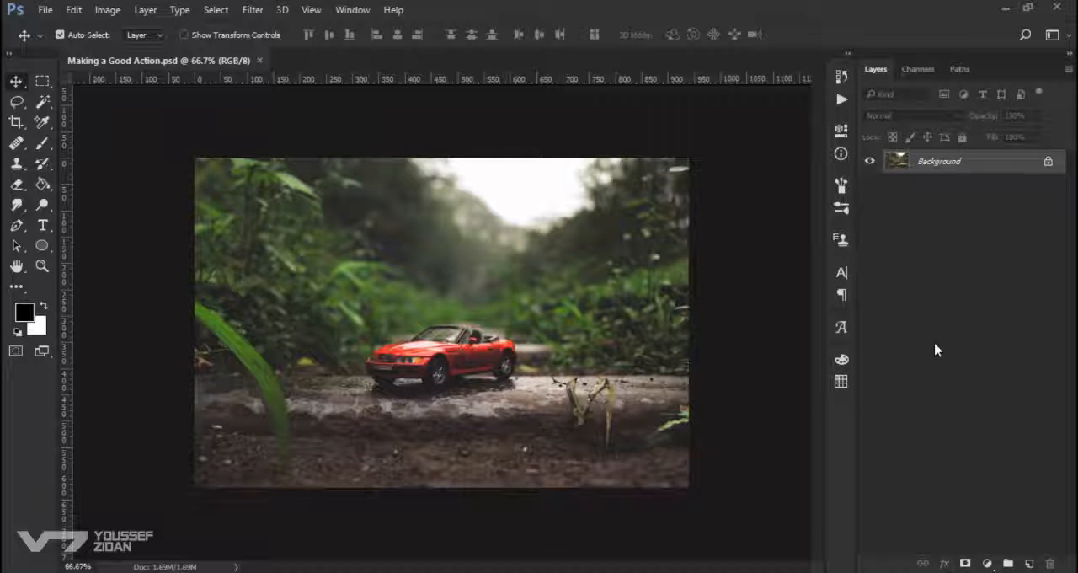
Show the Actions panel from the Window menu and expand the Default Actions set.
{"action": "left_click", "coordinate": [352, 10]}
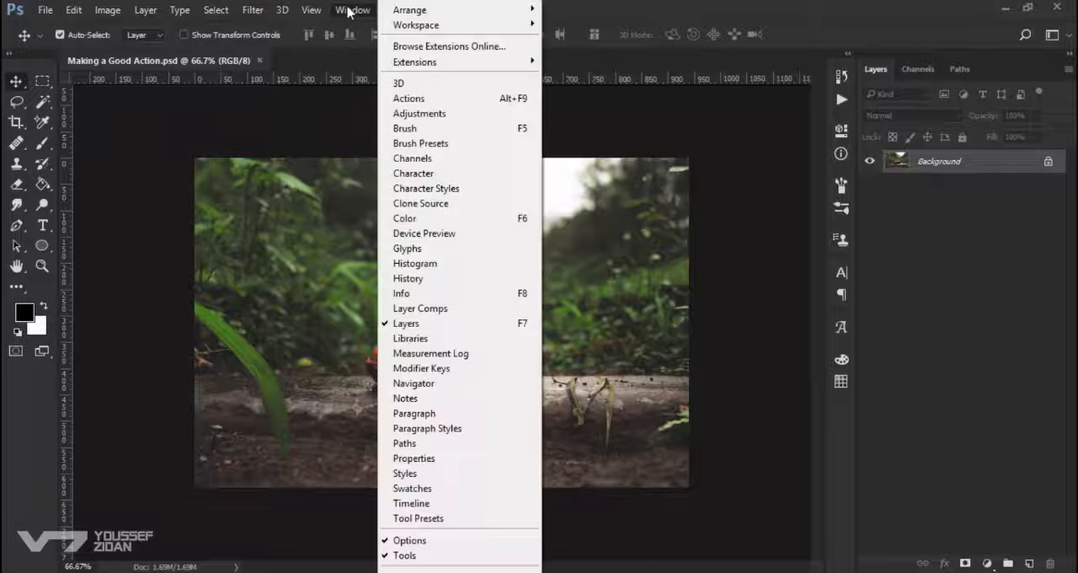
{"action": "left_click", "coordinate": [407, 98]}
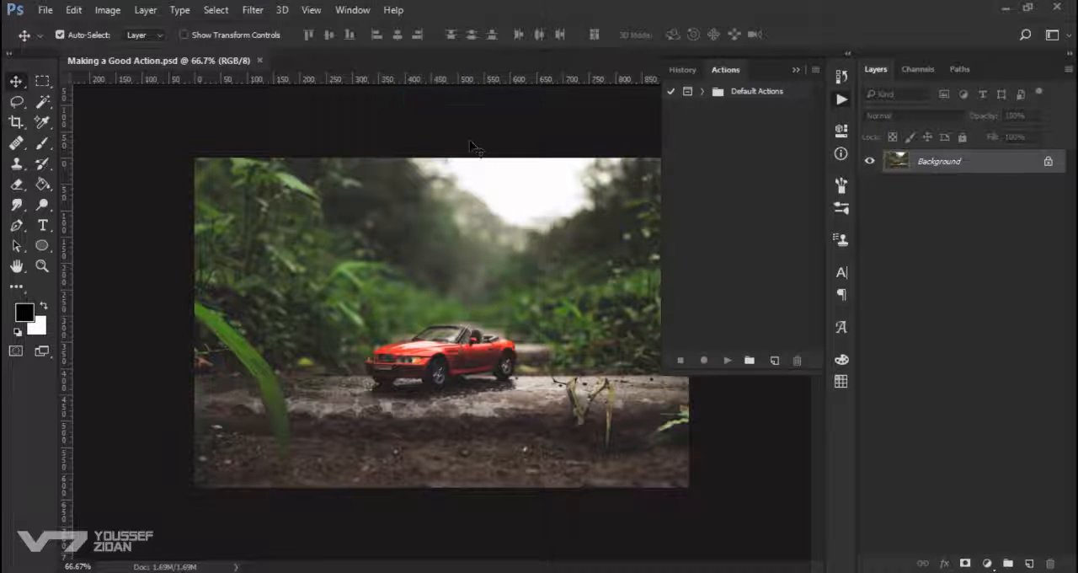
{"action": "left_click", "coordinate": [702, 91]}
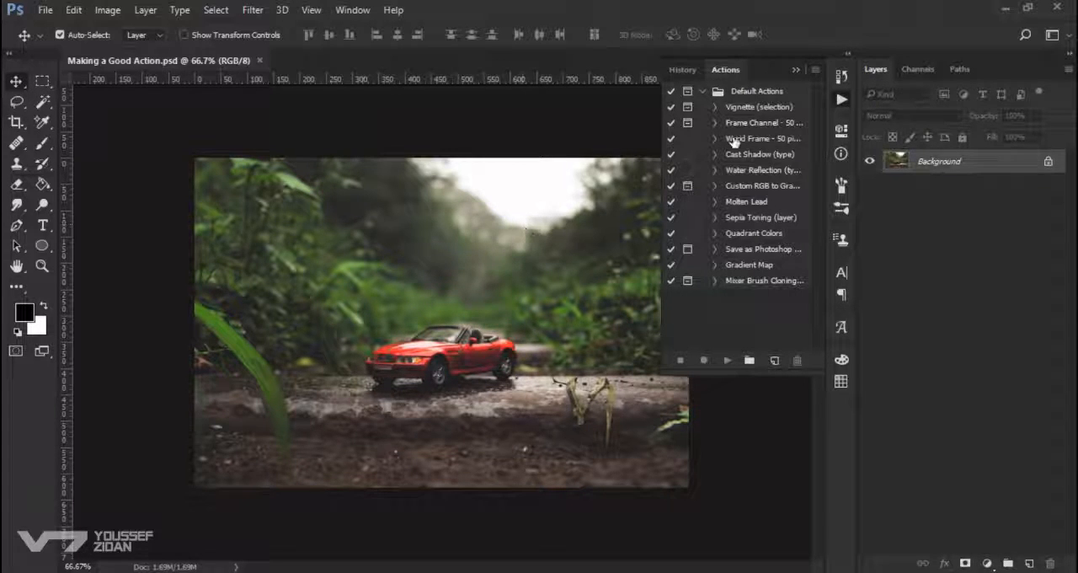
Play the Vignette (selection) action, continuing past the Feather warning, adding Layer 1 and Layer 2.
{"action": "left_click", "coordinate": [758, 106]}
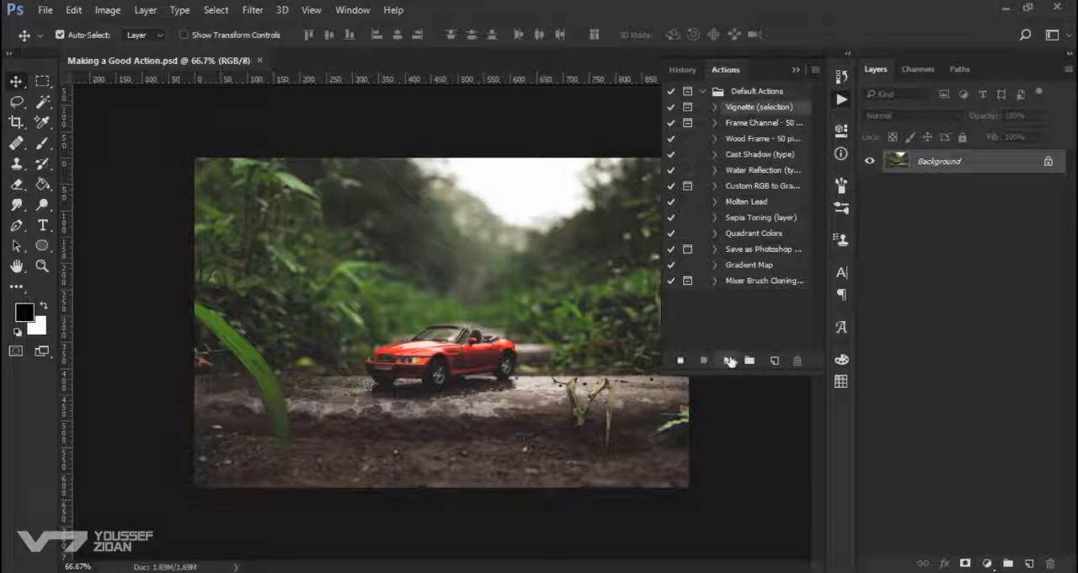
{"action": "left_click", "coordinate": [728, 360]}
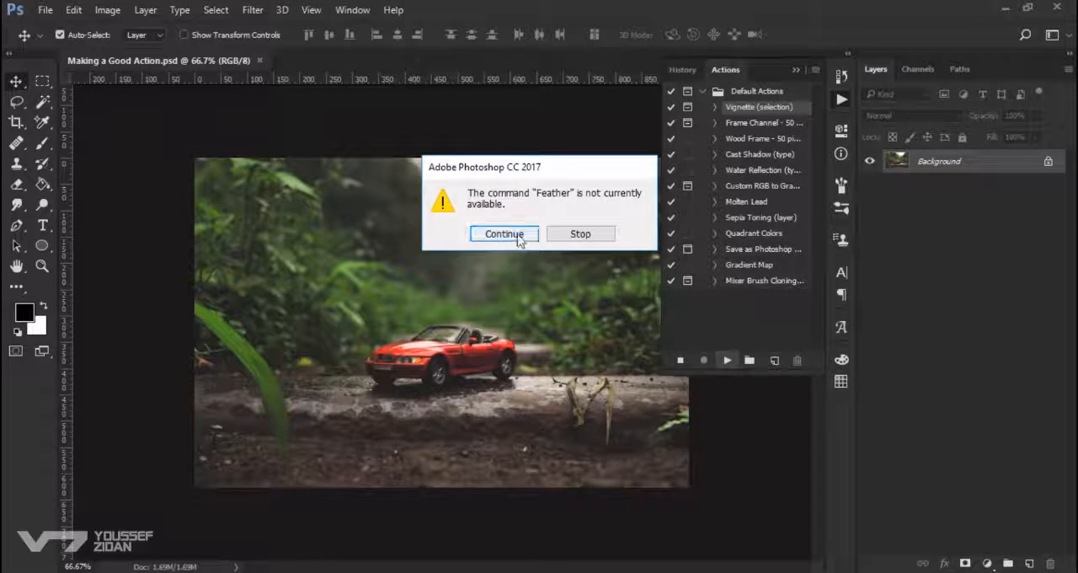
{"action": "left_click", "coordinate": [504, 232]}
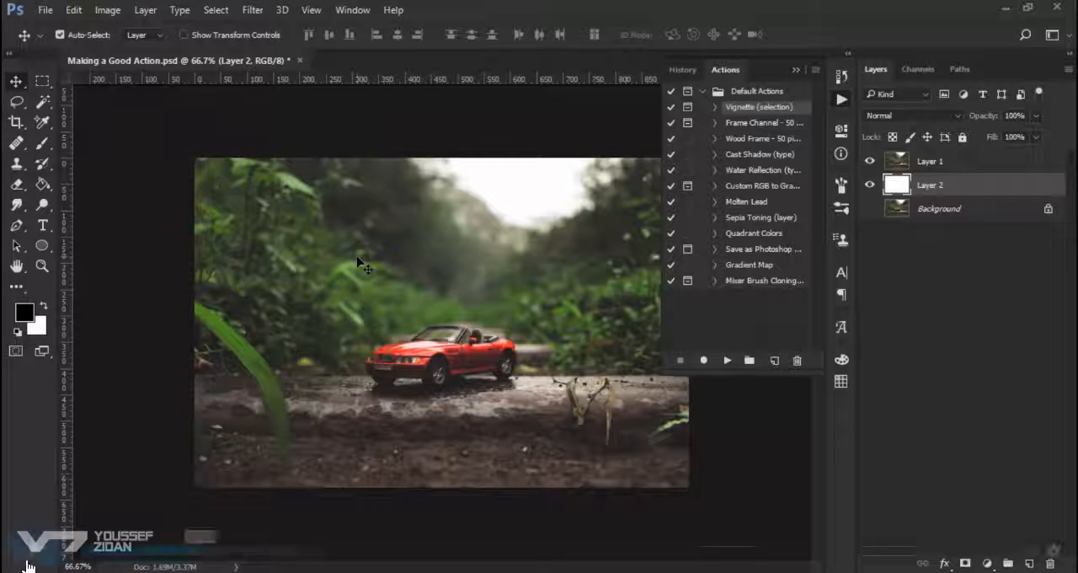
{"action": "left_click", "coordinate": [36, 549]}
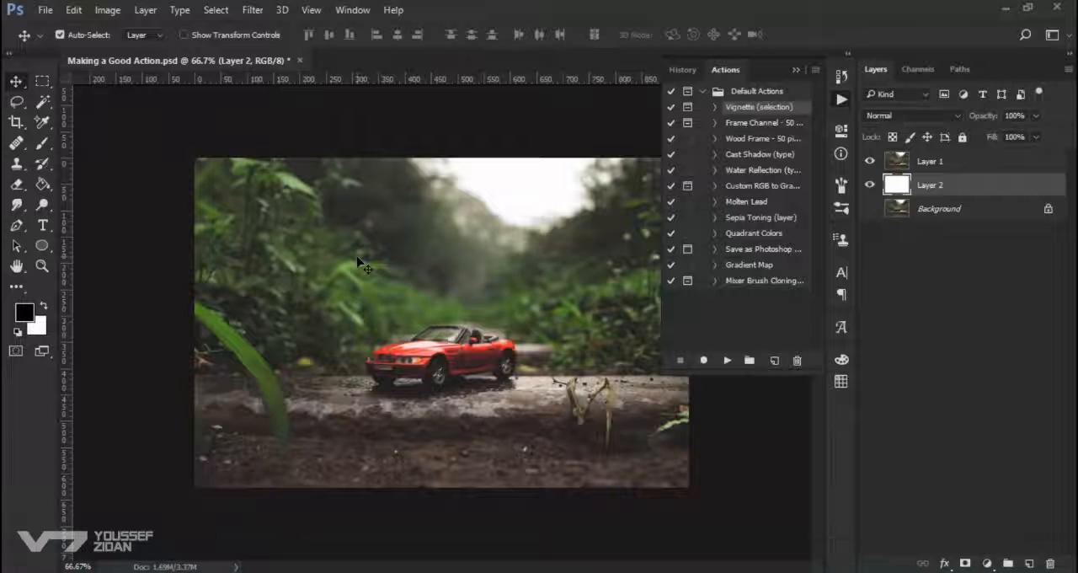
Revert the photo with F12, marquee the red car, and cancel the Feather Selection prompt.
{"action": "key", "text": "F12"}
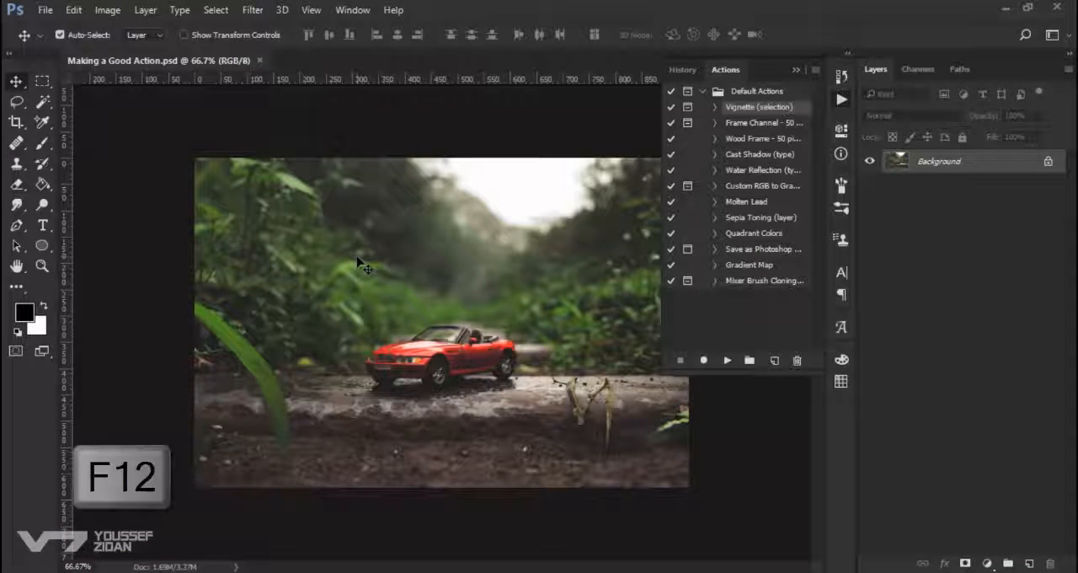
{"action": "key", "text": "F12"}
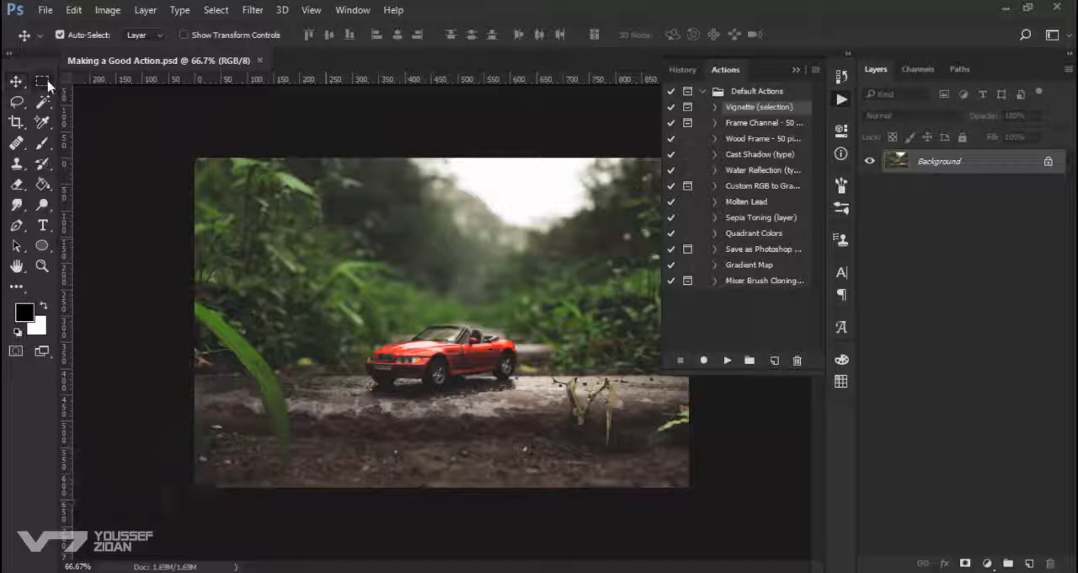
{"action": "left_click_drag", "start_coordinate": [334, 290], "coordinate": [423, 354]}
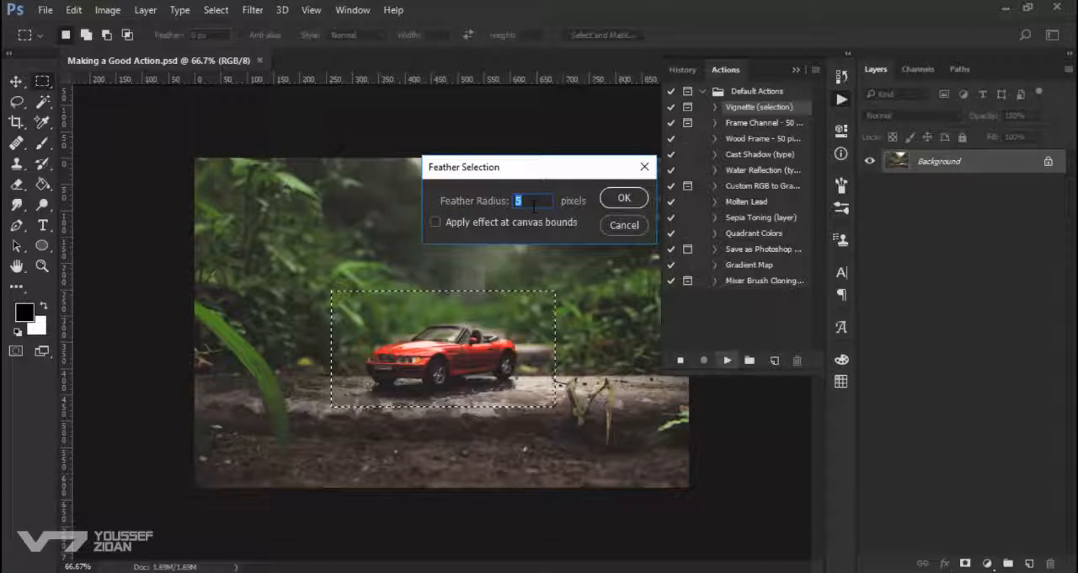
{"action": "left_click", "coordinate": [624, 197]}
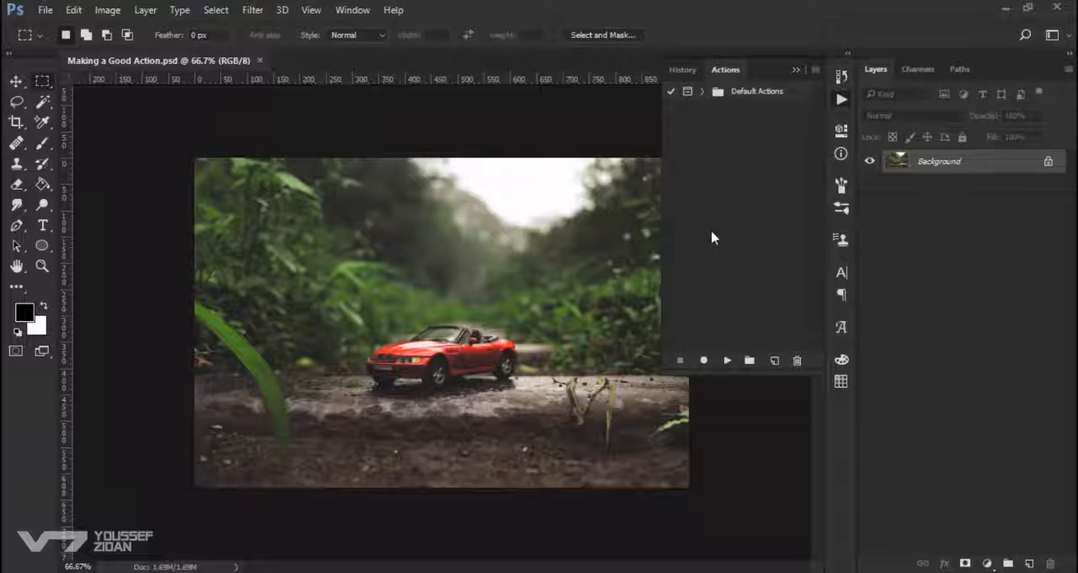
Create a new action set named My Set.
{"action": "left_click", "coordinate": [748, 360]}
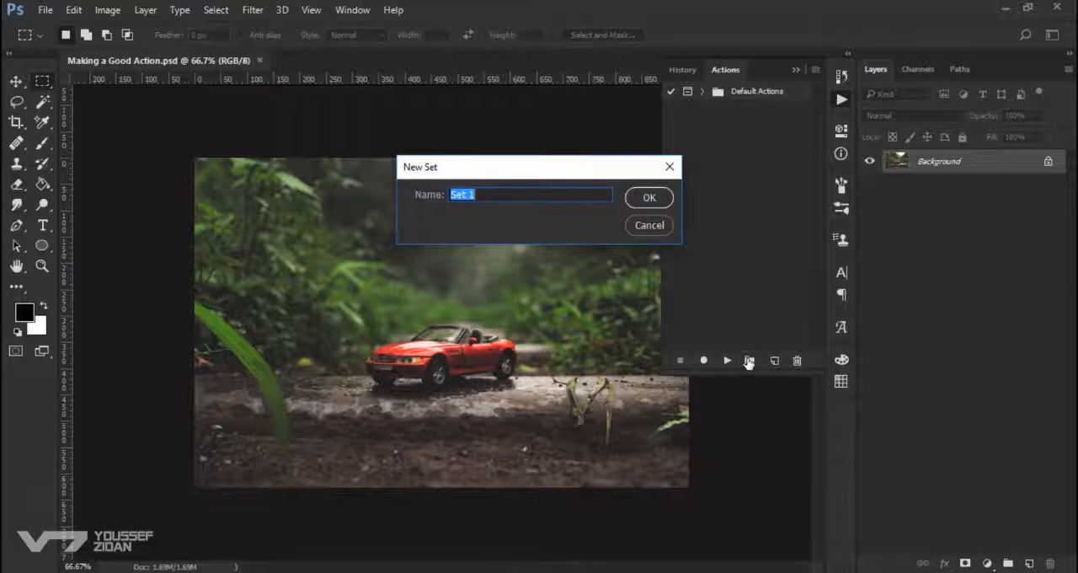
{"action": "type", "text": "My Set"}
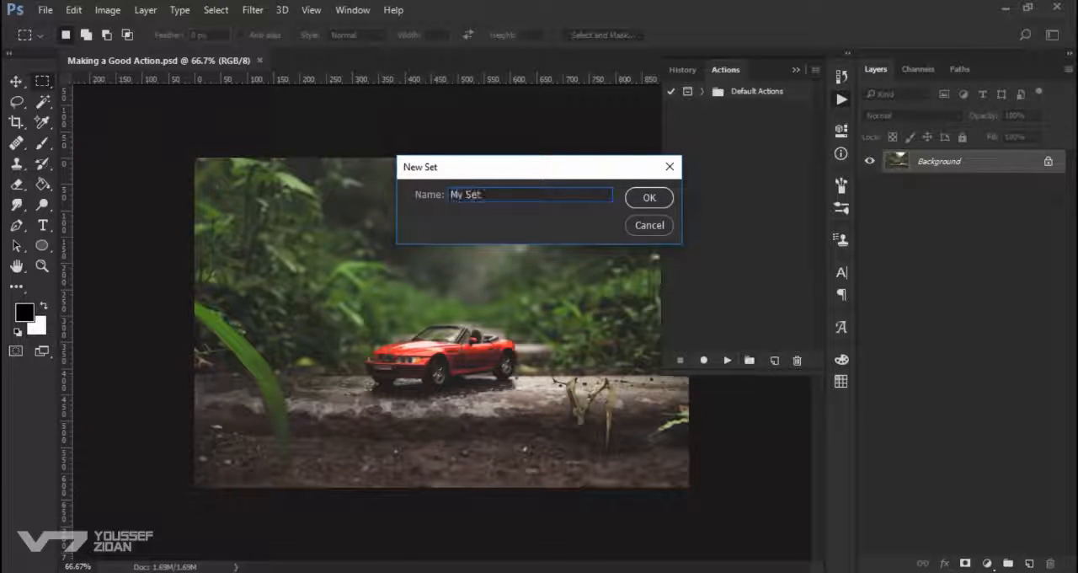
{"action": "left_click", "coordinate": [649, 197]}
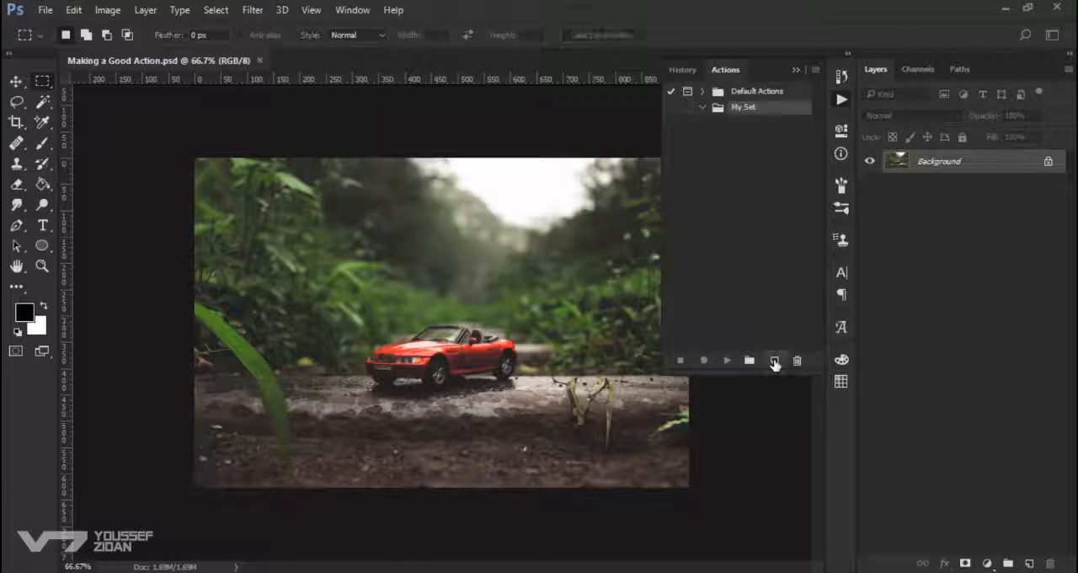
Create a new action Bluring The Background in My Set and start recording it.
{"action": "left_click", "coordinate": [775, 360]}
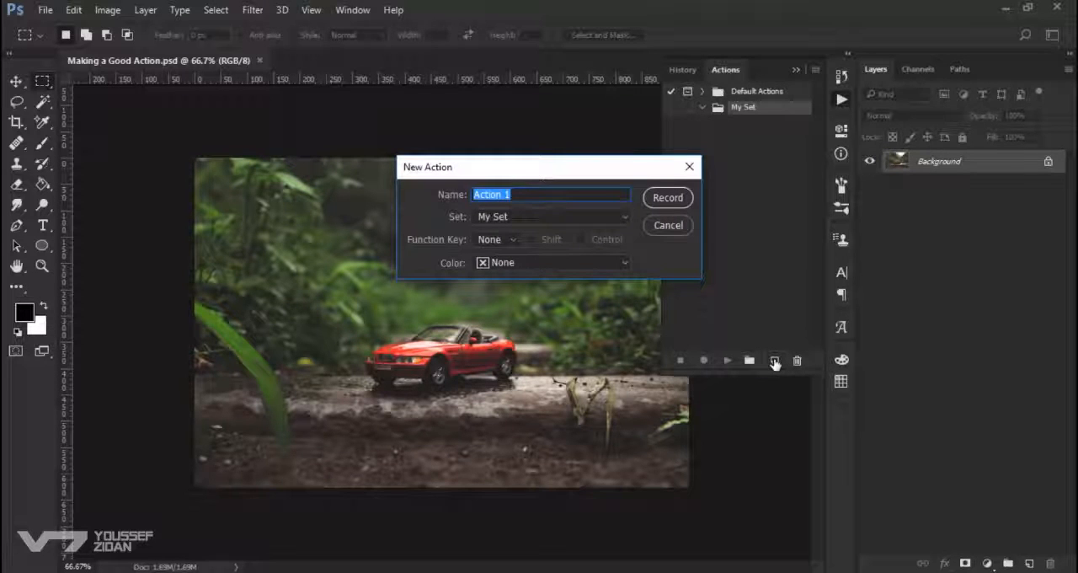
{"action": "type", "text": "Bluring T"}
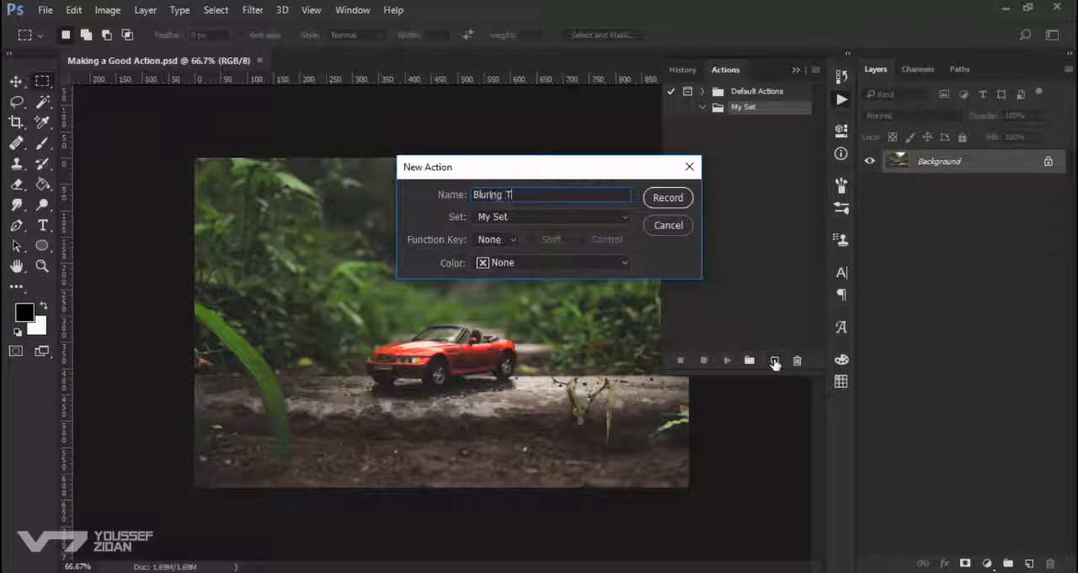
{"action": "type", "text": "he Back"}
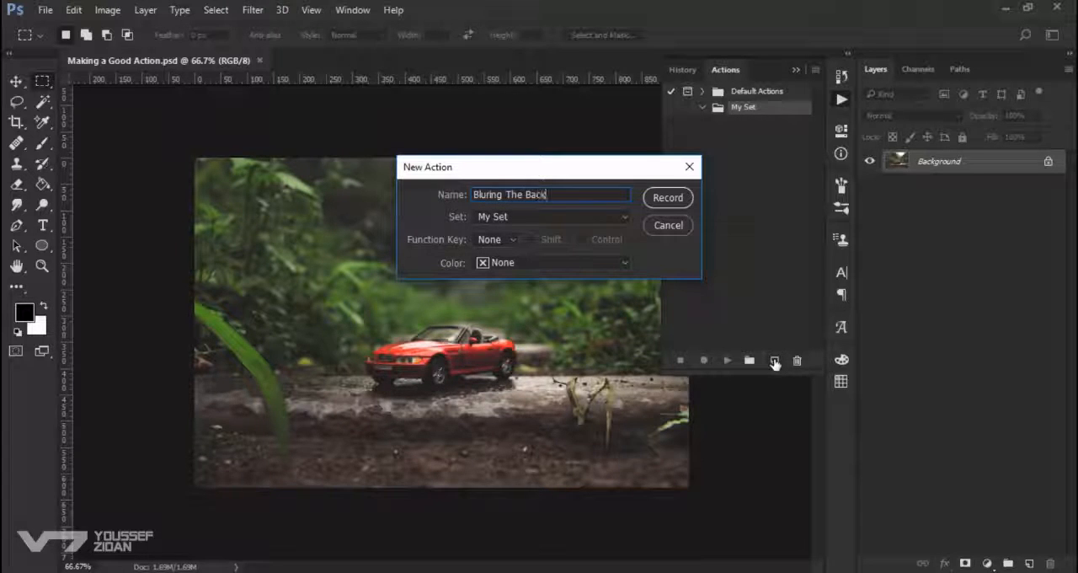
{"action": "type", "text": "ground"}
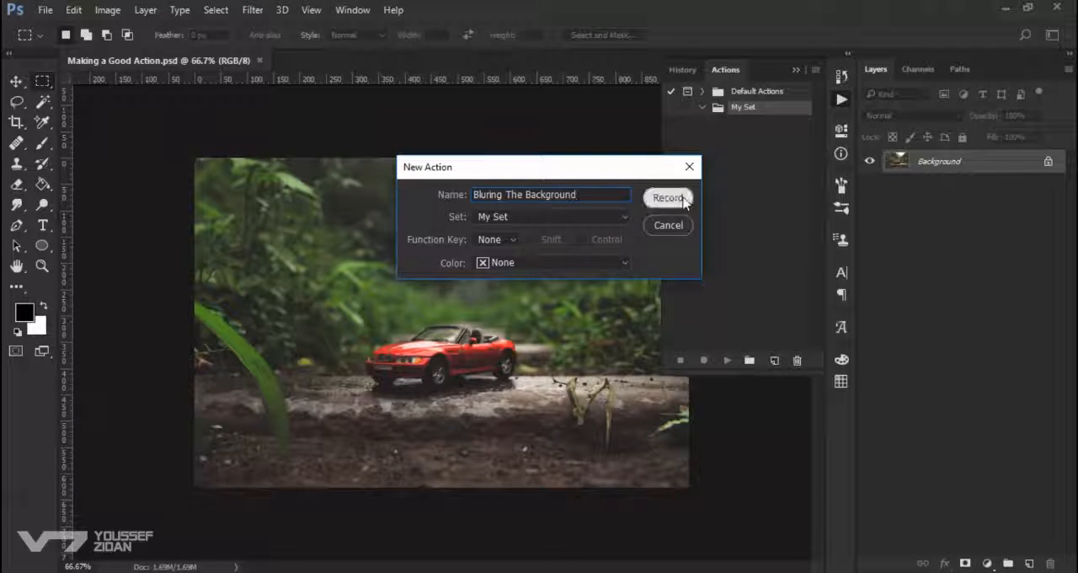
{"action": "left_click", "coordinate": [668, 198]}
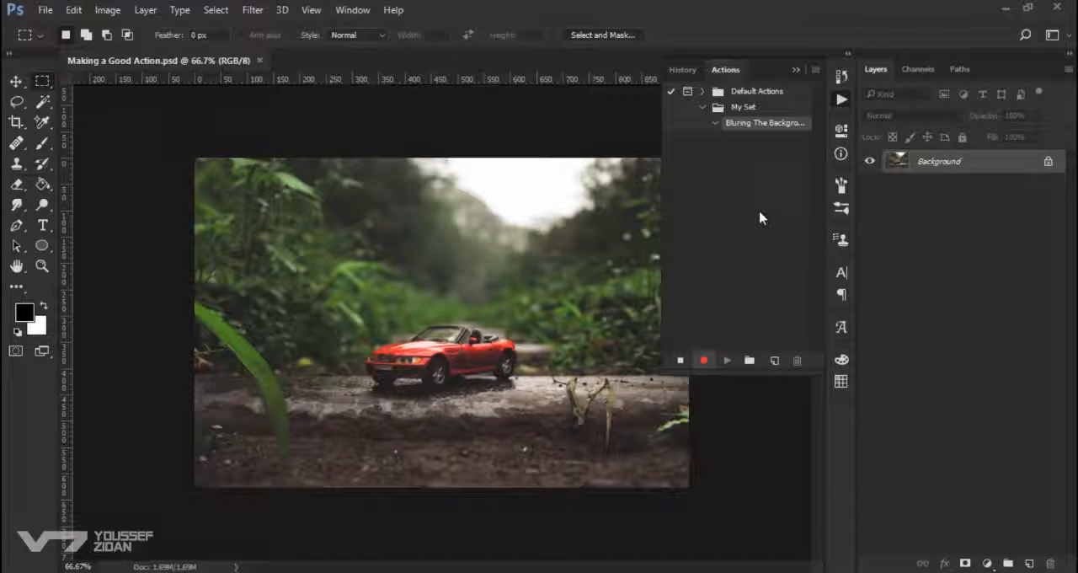
Duplicate the Background via Ctrl+J and scale the copy to 70% width and height with Free Transform.
{"action": "key", "text": "ctrl+j"}
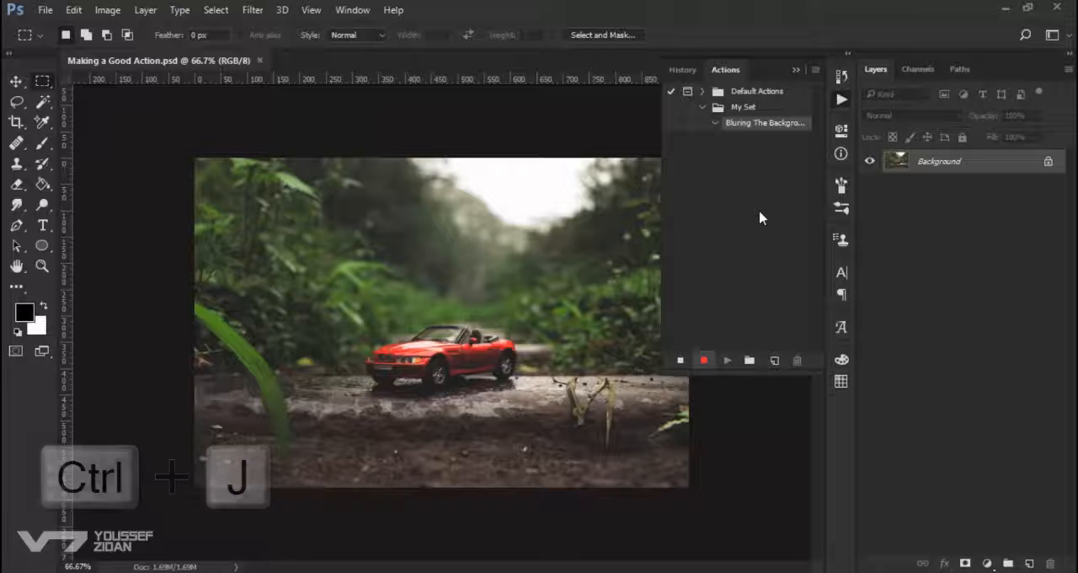
{"action": "key", "text": "ctrl+j"}
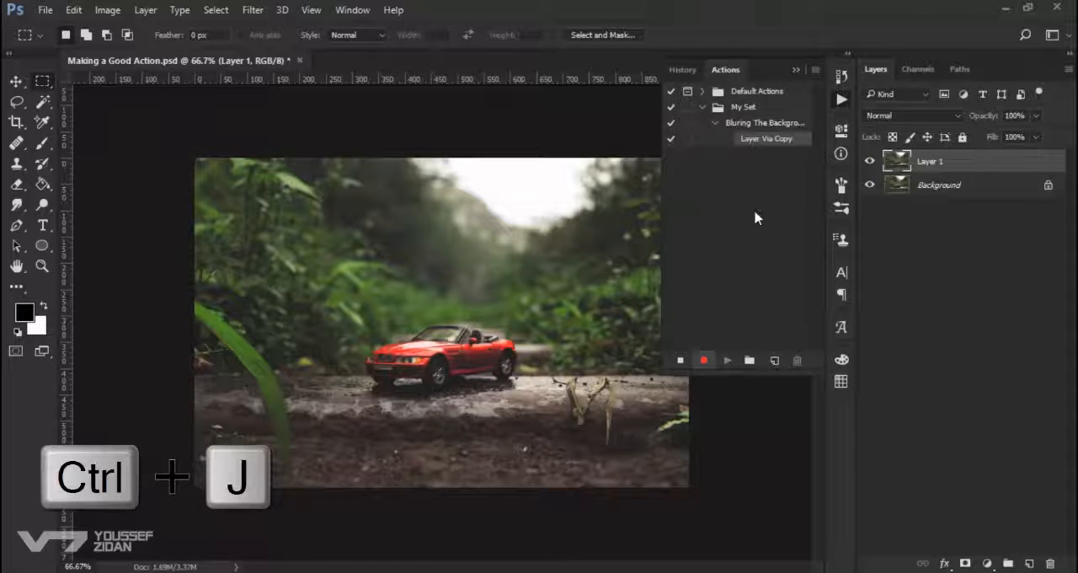
{"action": "key", "text": "ctrl+j"}
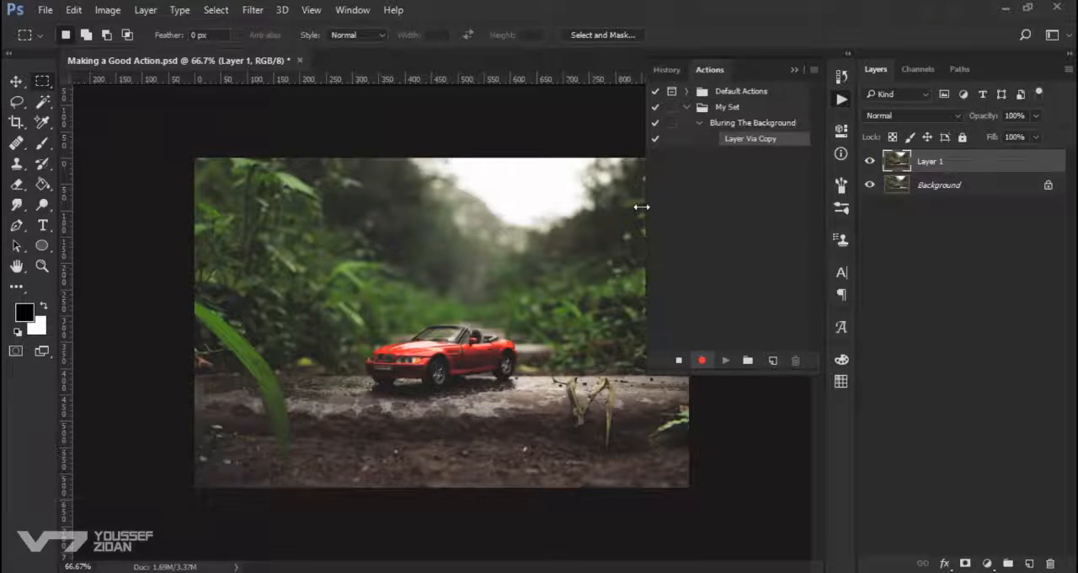
{"action": "key", "text": "ctrl+minus"}
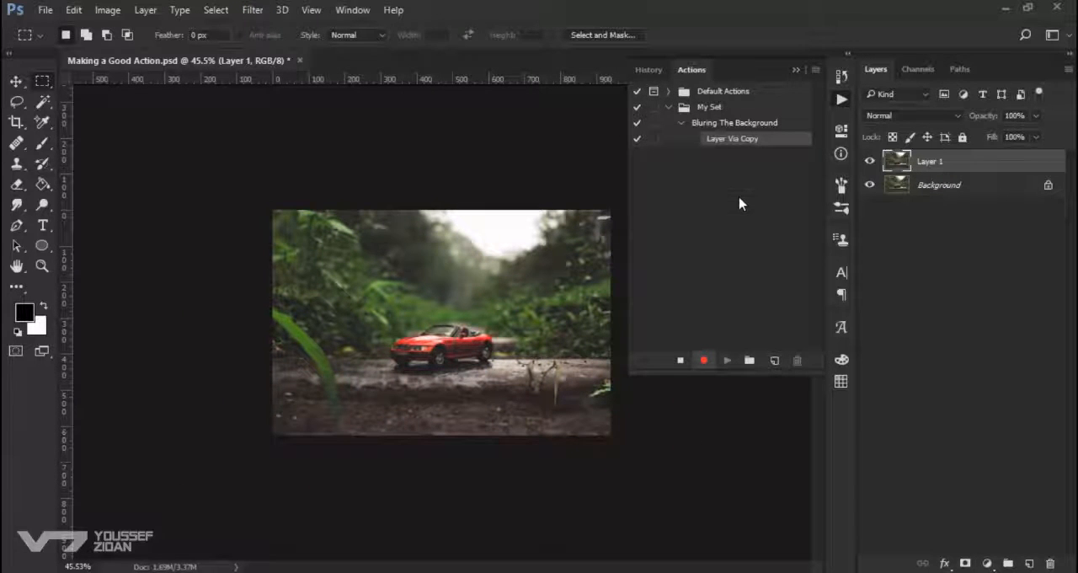
{"action": "key", "text": "ctrl+t"}
{"action": "type", "text": "70"}
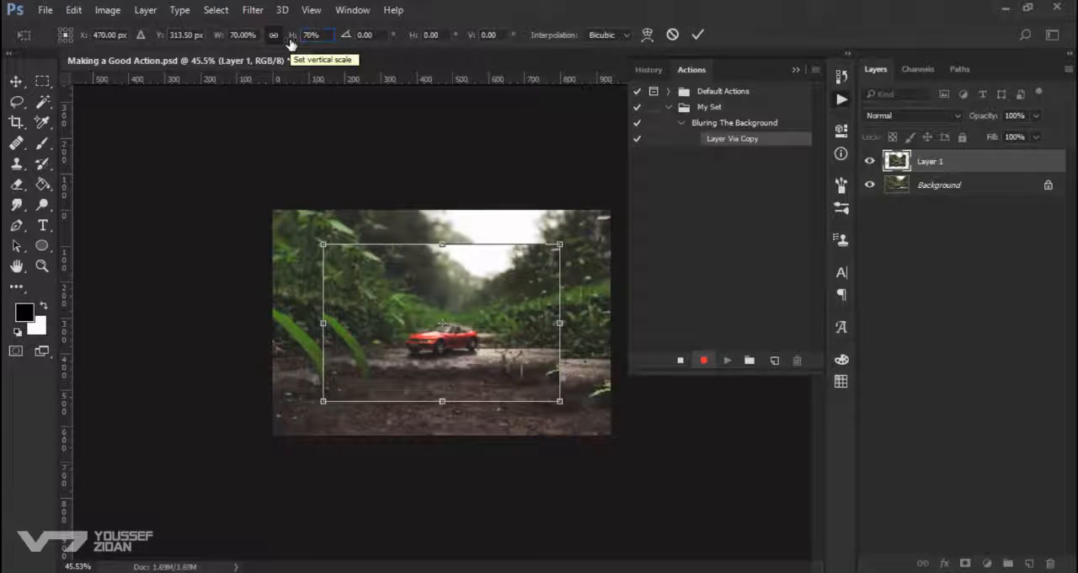
{"action": "left_click", "coordinate": [697, 33]}
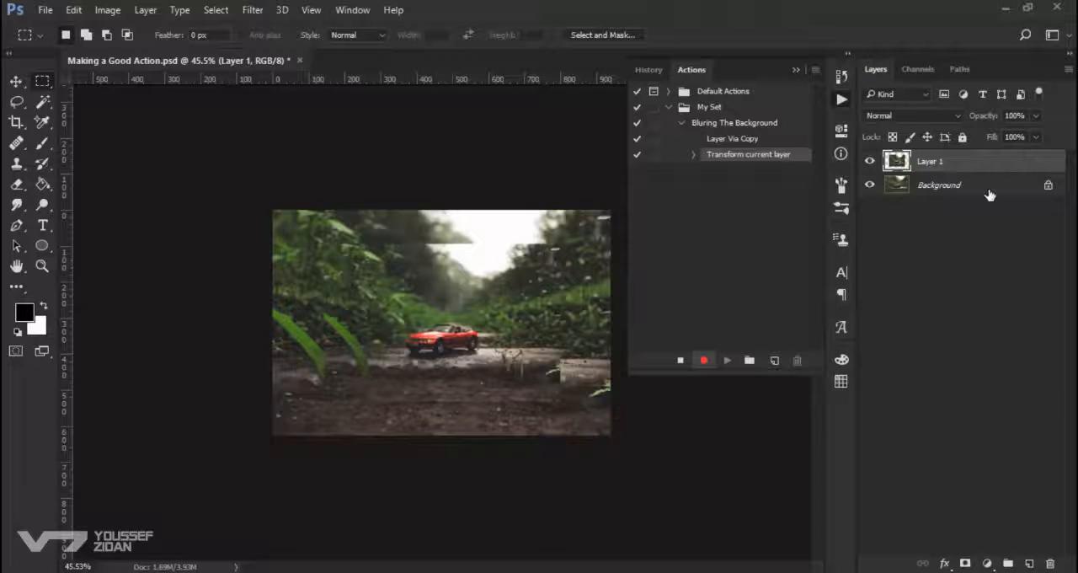
Select the Background layer, apply a 10-pixel Gaussian Blur, then revert the photo with F12.
{"action": "left_click", "coordinate": [938, 185]}
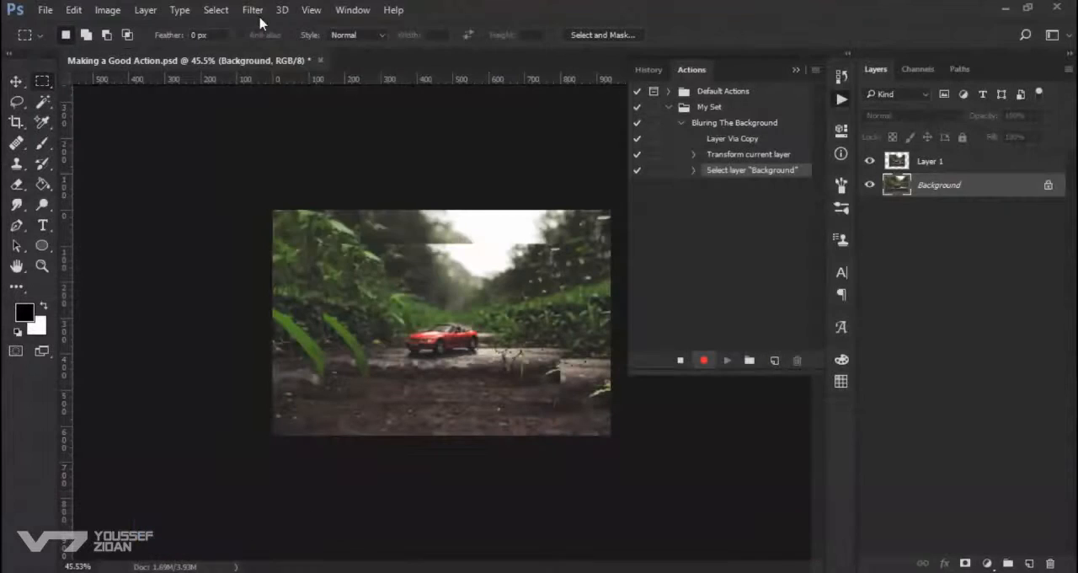
{"action": "left_click", "coordinate": [253, 11]}
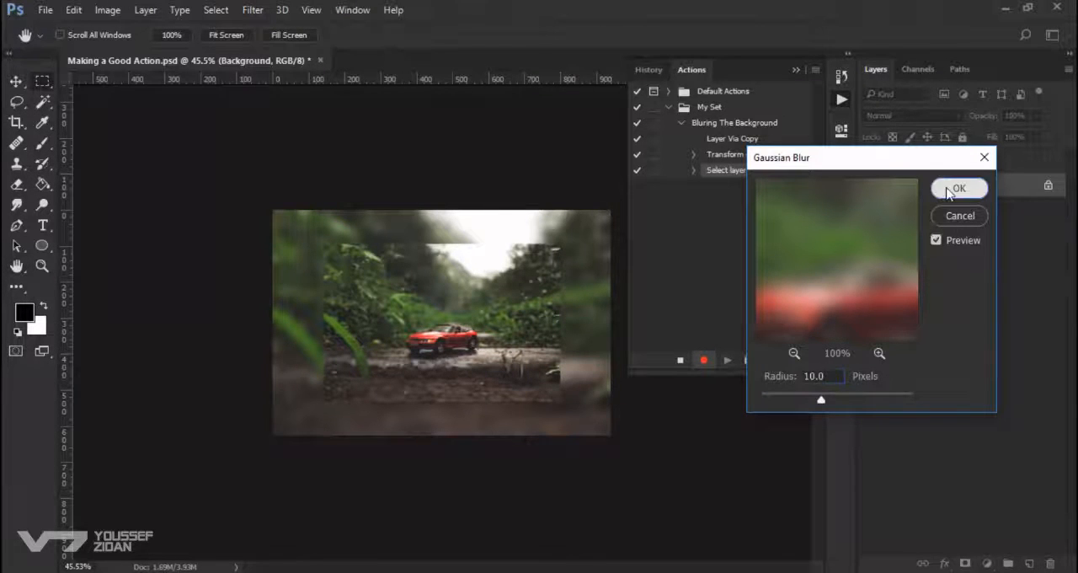
{"action": "left_click", "coordinate": [957, 189]}
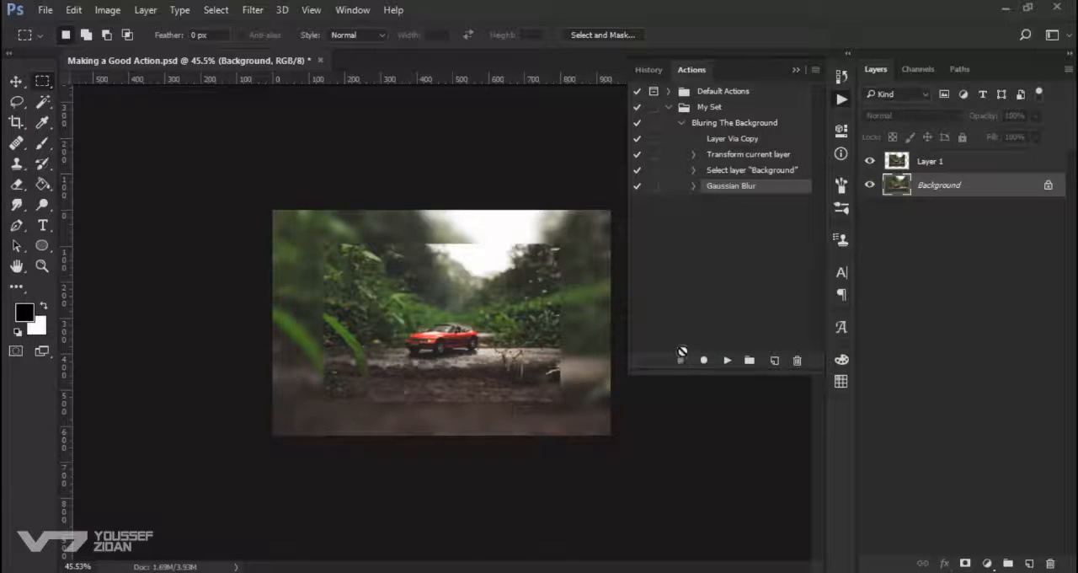
{"action": "key", "text": "F12"}
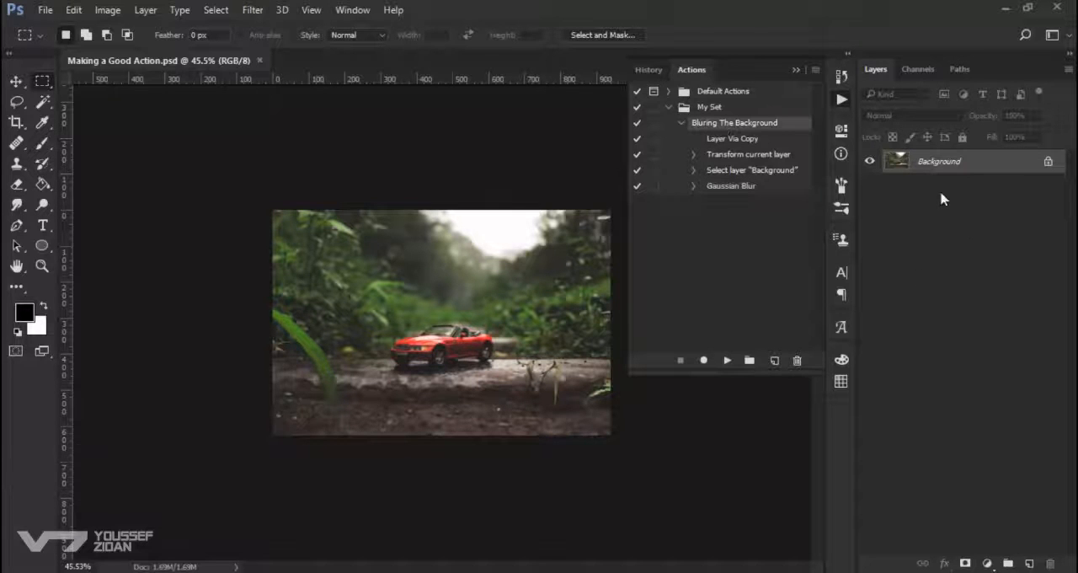
{"action": "mouse_move", "coordinate": [1041, 182]}
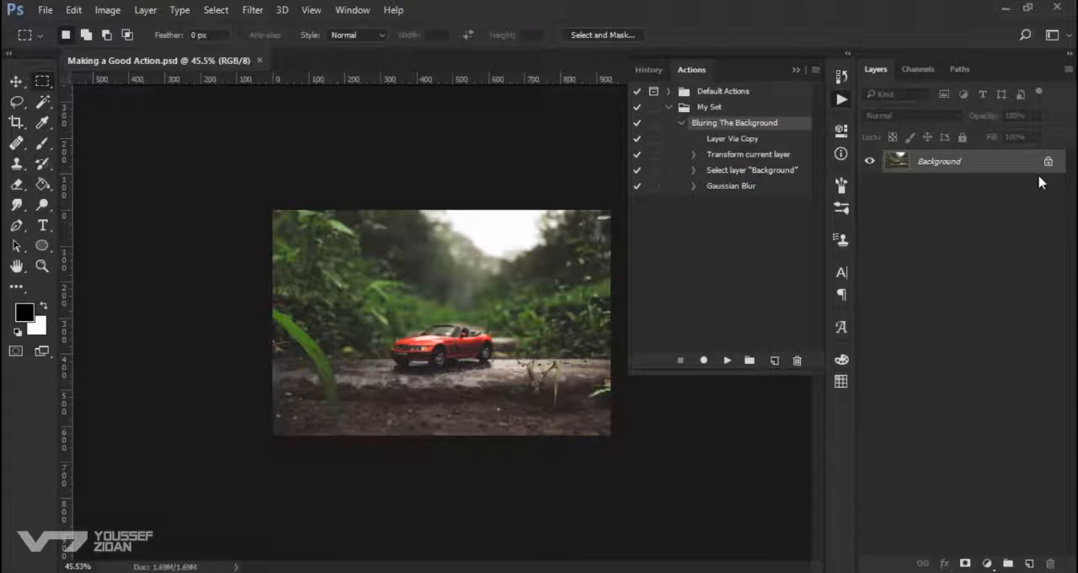
{"action": "double_click", "coordinate": [938, 162]}
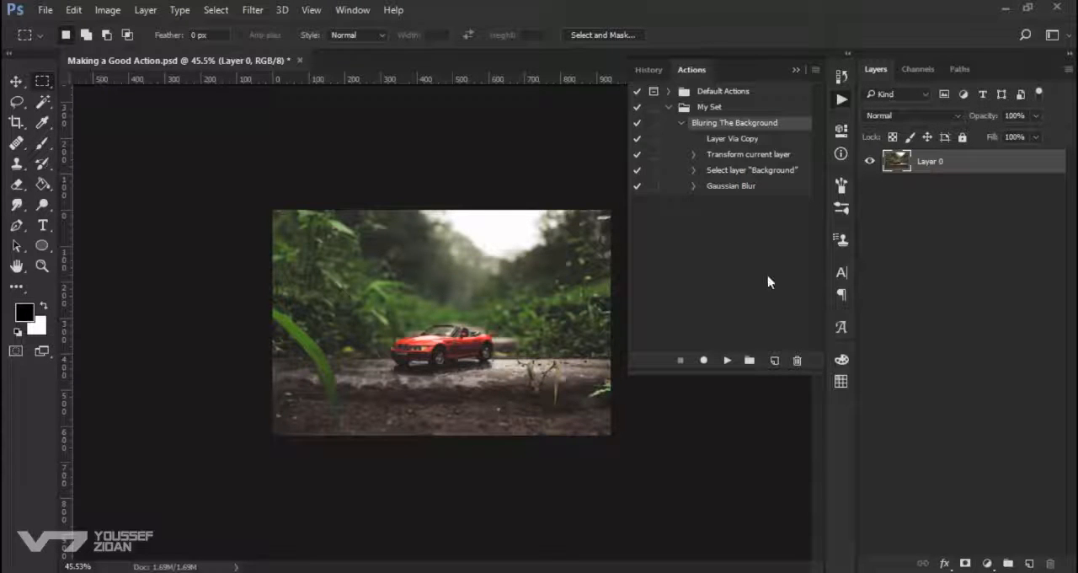
{"action": "left_click", "coordinate": [726, 361]}
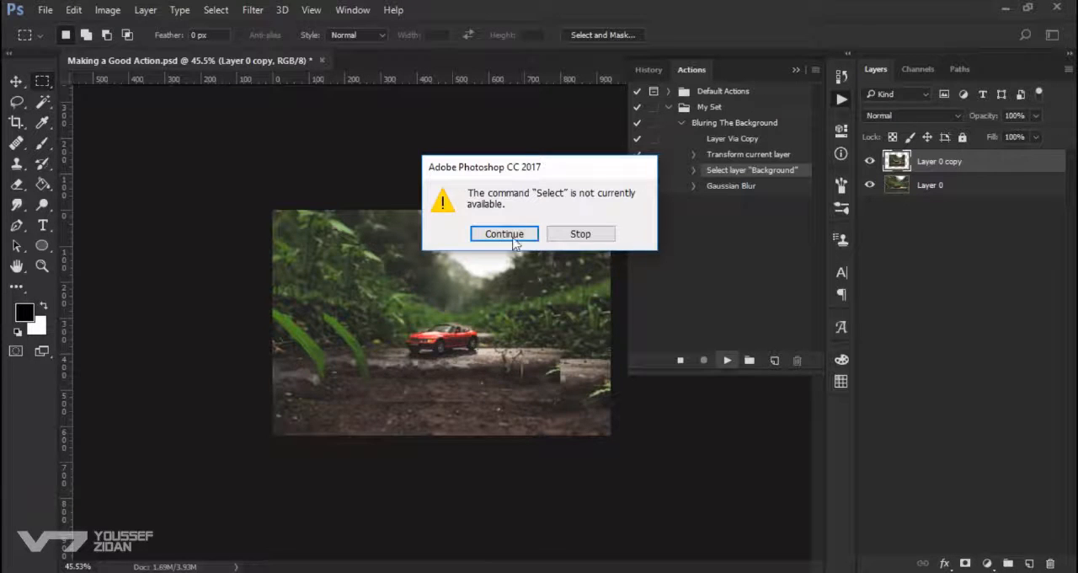
{"action": "left_click", "coordinate": [503, 232]}
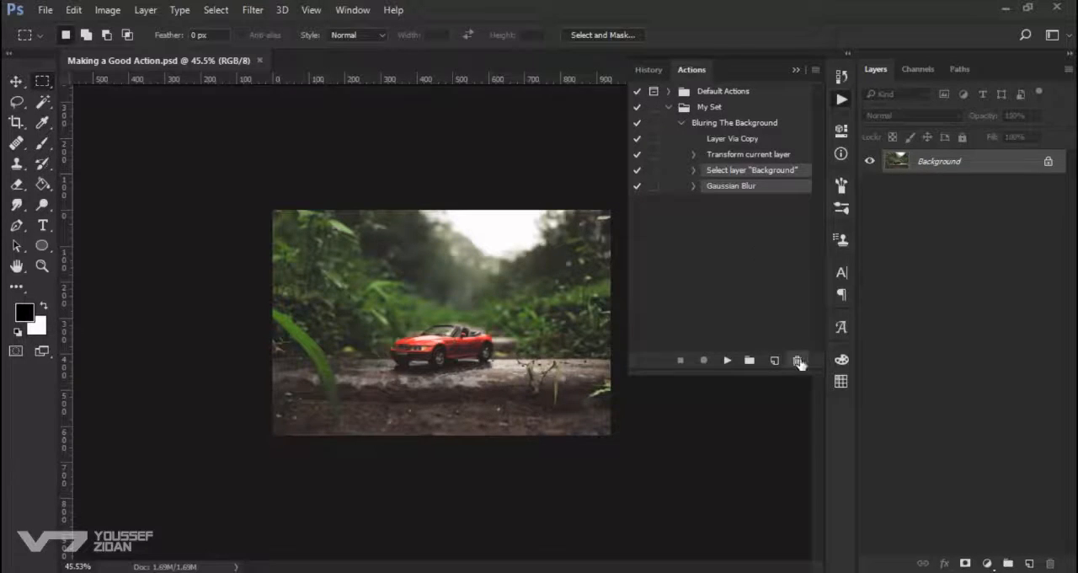
Delete the faulty select and blur steps and replay the copy and scale steps.
{"action": "left_click", "coordinate": [798, 360]}
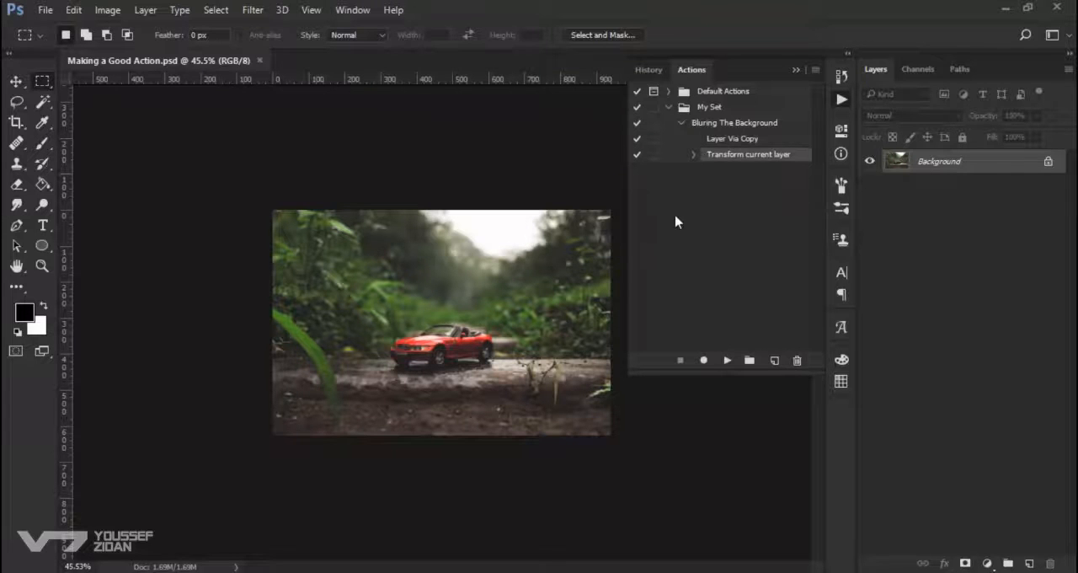
{"action": "left_click", "coordinate": [726, 360]}
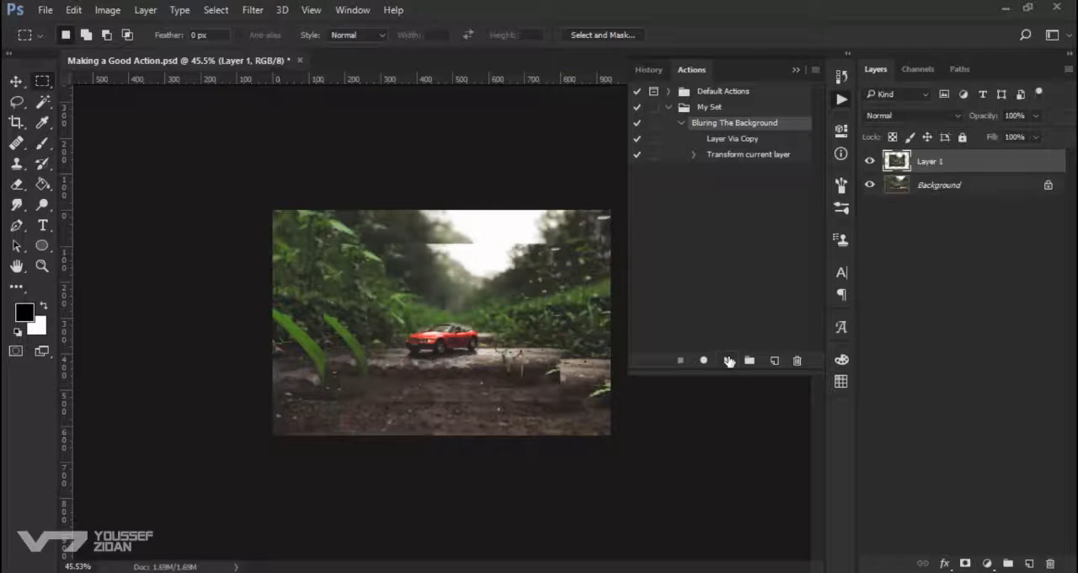
{"action": "left_click", "coordinate": [728, 360]}
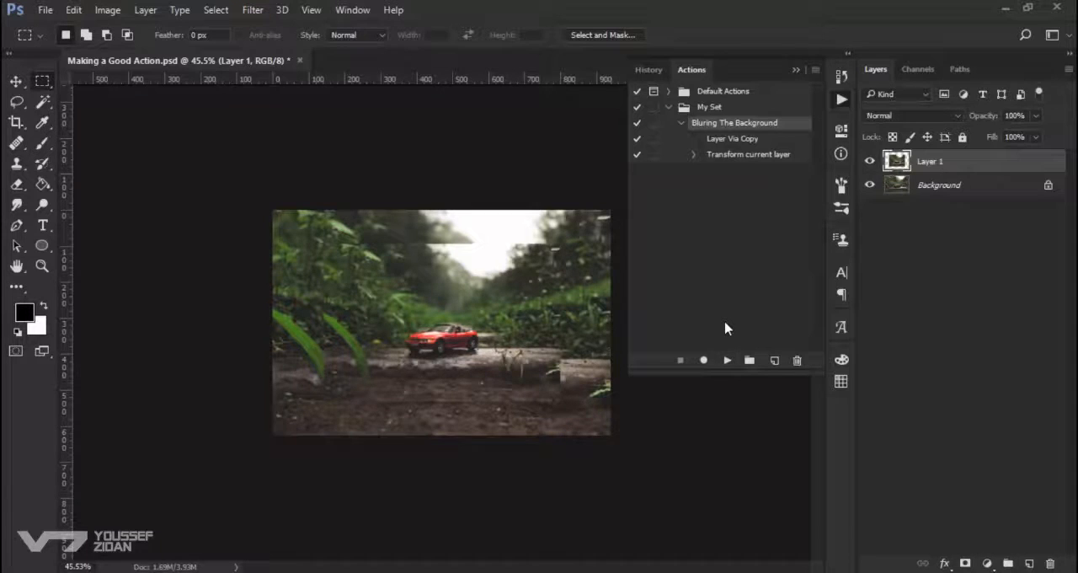
Resume recording and select the layer below the scaled copy with Alt+[.
{"action": "left_click", "coordinate": [704, 360]}
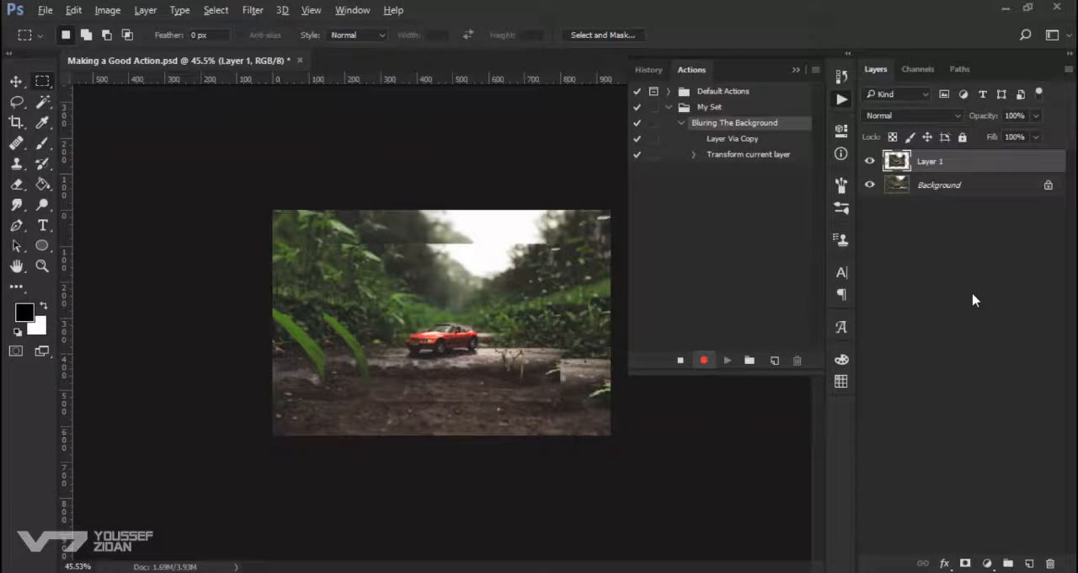
{"action": "key", "text": "alt+["}
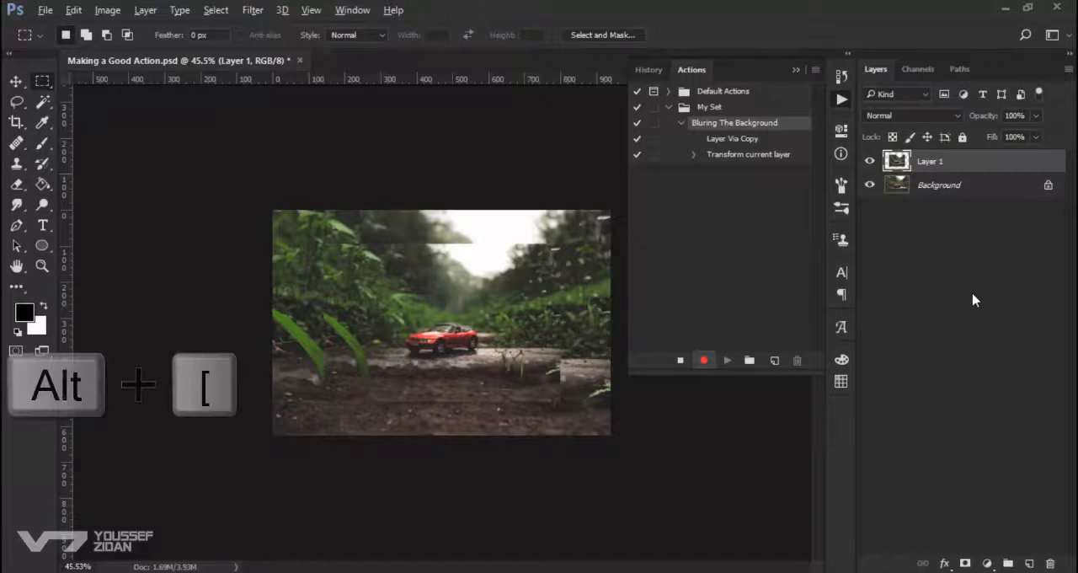
{"action": "key", "text": "alt+["}
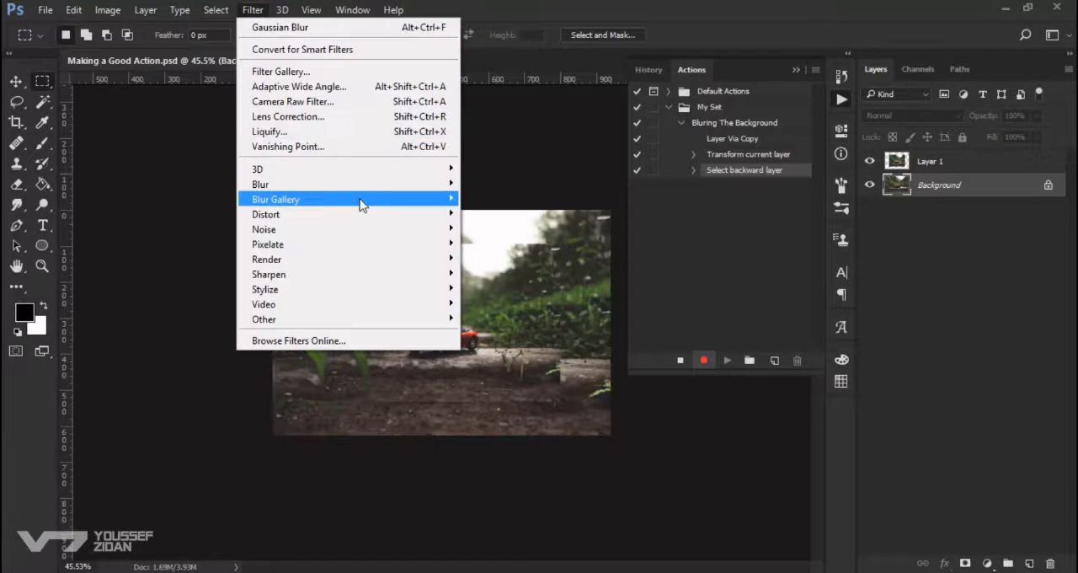
{"action": "mouse_move", "coordinate": [260, 184]}
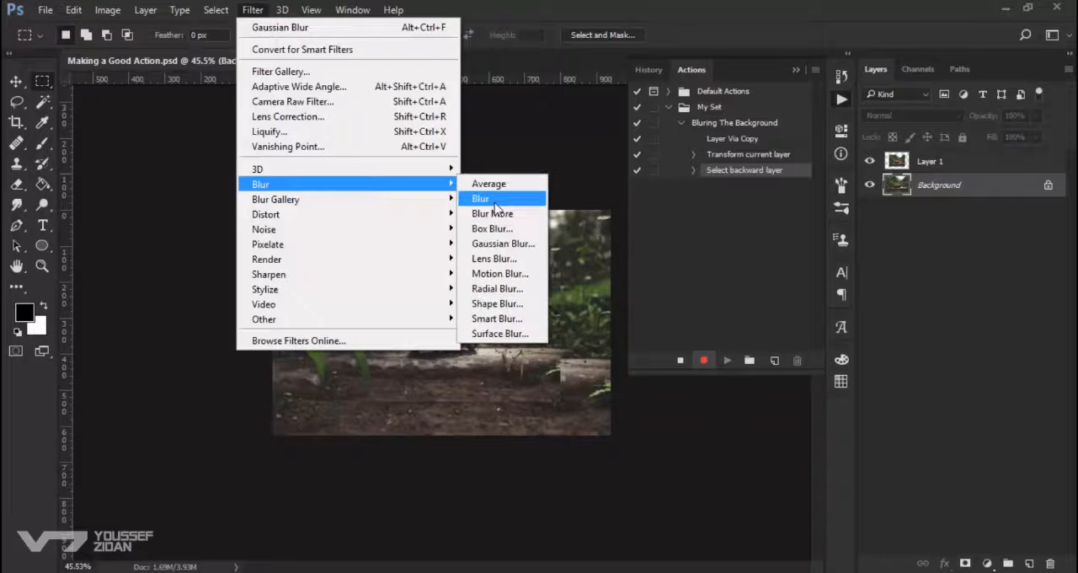
Apply a 10-pixel Gaussian Blur to the lower layer as the recorded step.
{"action": "left_click", "coordinate": [502, 243]}
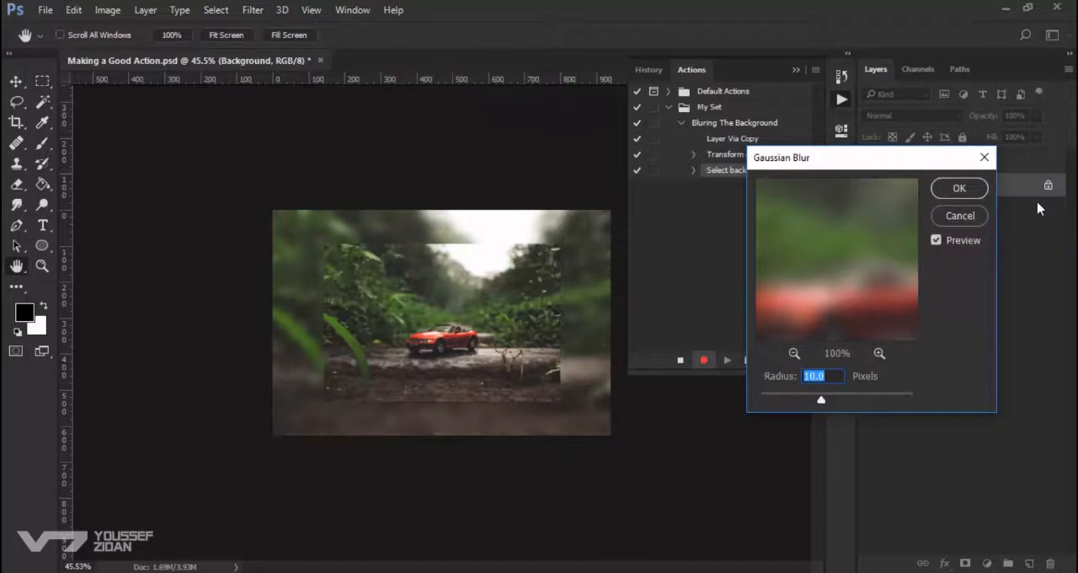
{"action": "left_click", "coordinate": [958, 189]}
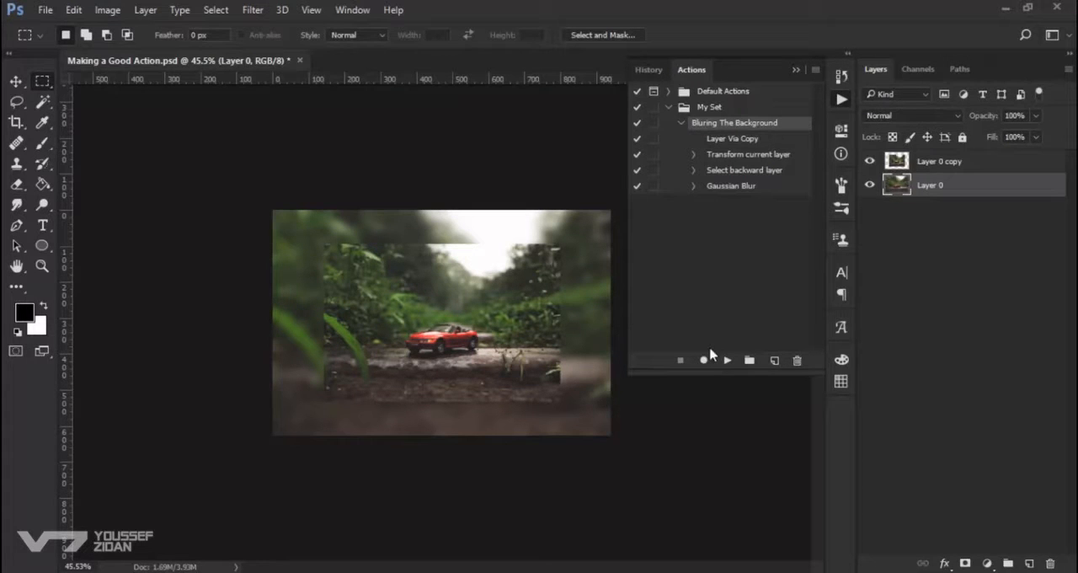
Resume recording and add a Solid Color fill layer in a pale cream sepia tone.
{"action": "left_click", "coordinate": [704, 361]}
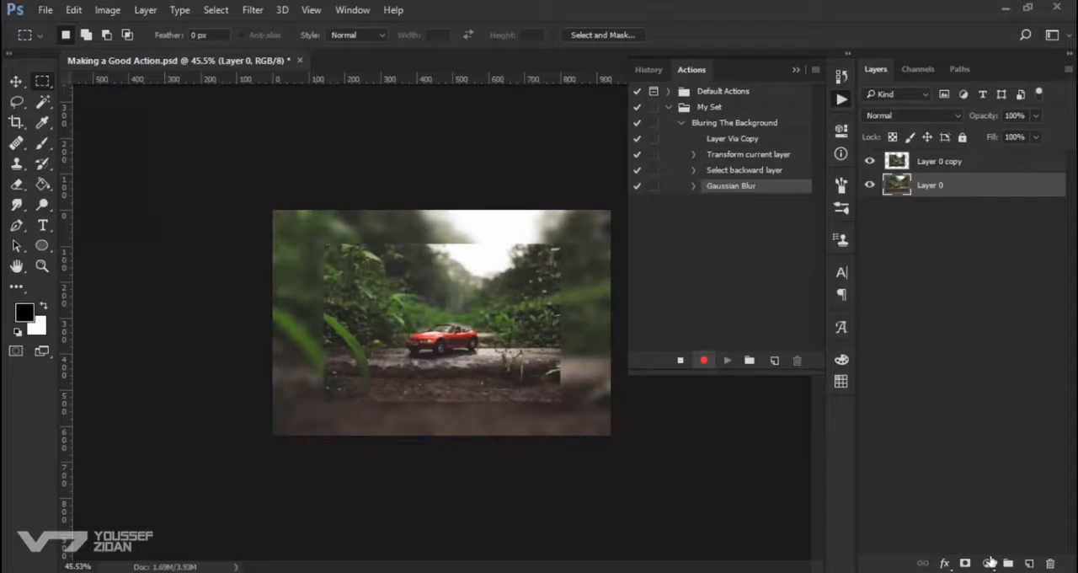
{"action": "left_click", "coordinate": [987, 563]}
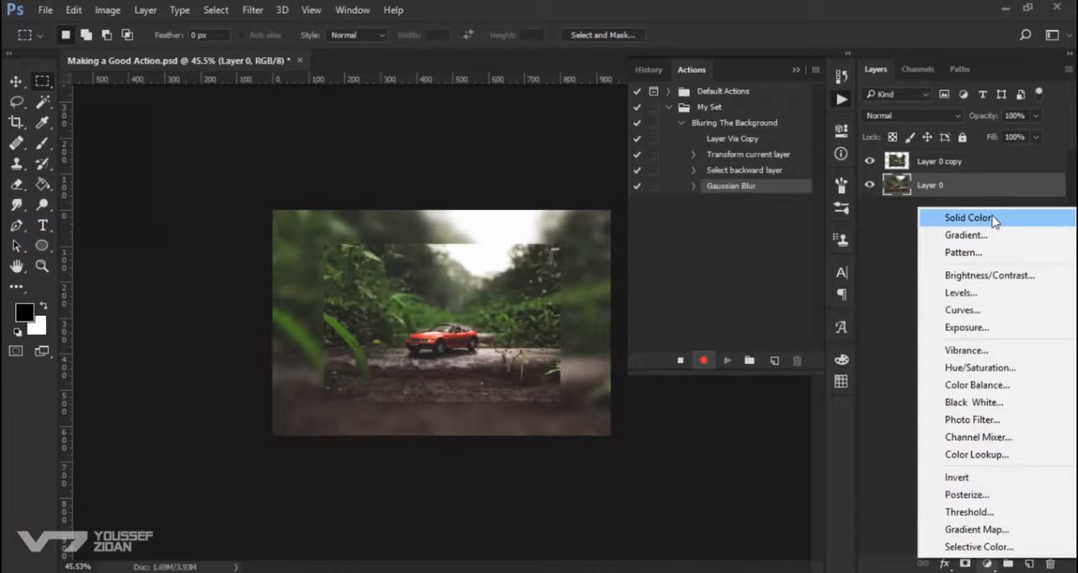
{"action": "left_click", "coordinate": [967, 218]}
{"action": "type", "text": "feeab9"}
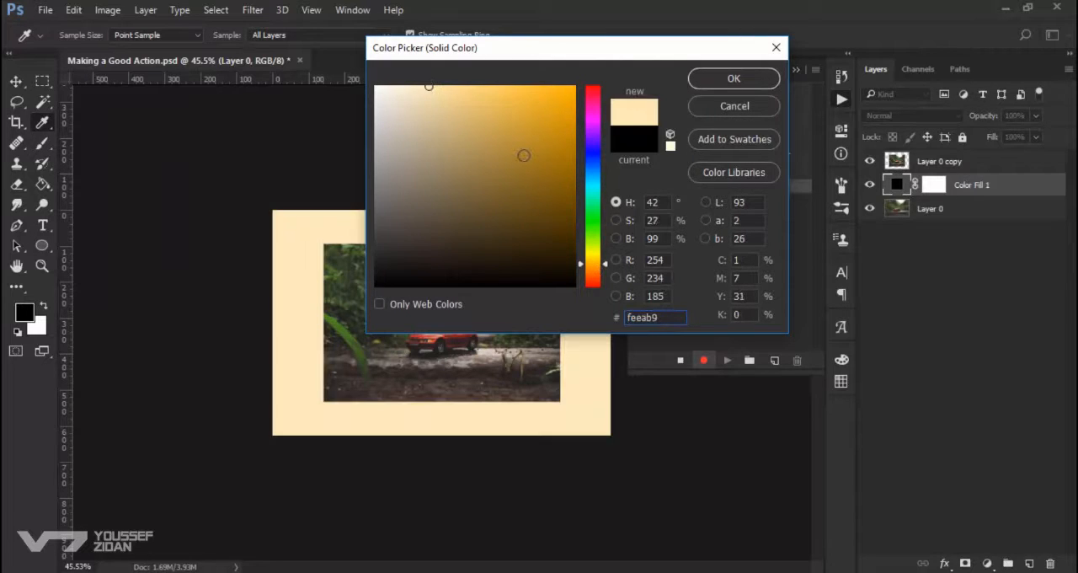
{"action": "left_click", "coordinate": [421, 87]}
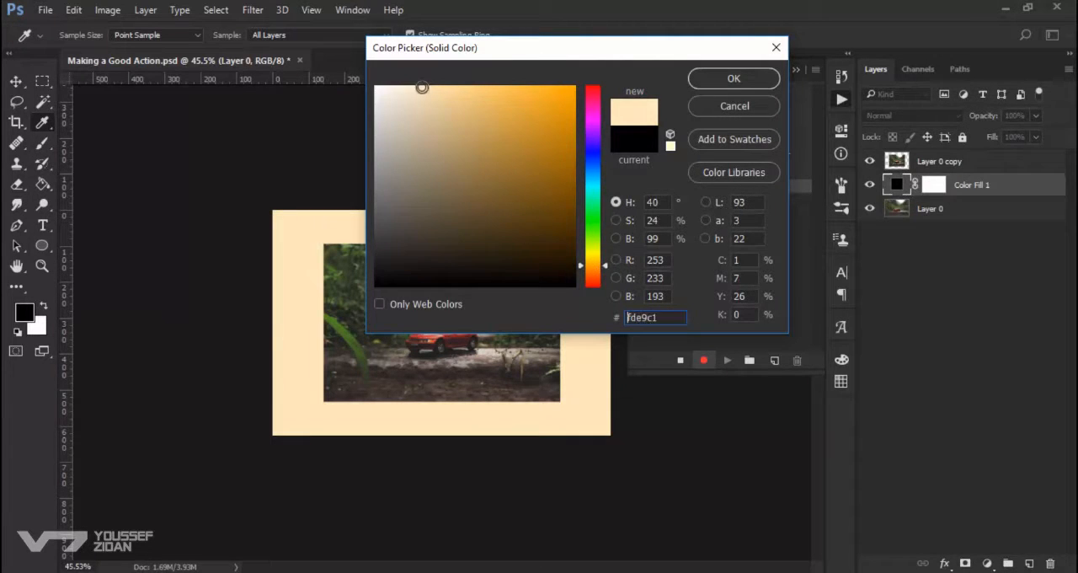